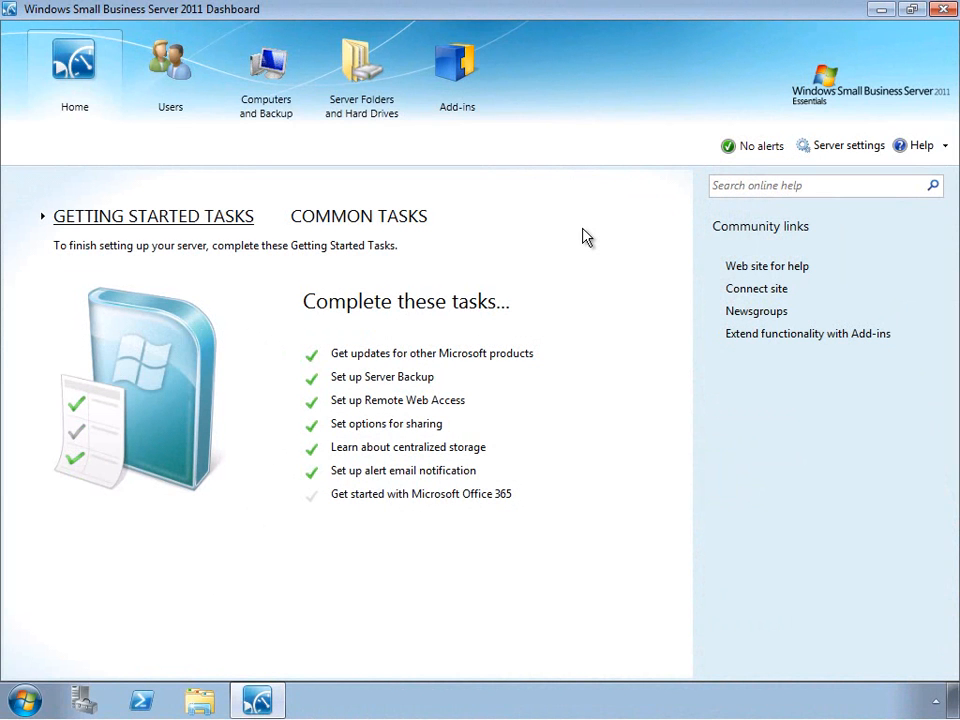
{"action": "mouse_move", "coordinate": [366, 106]}
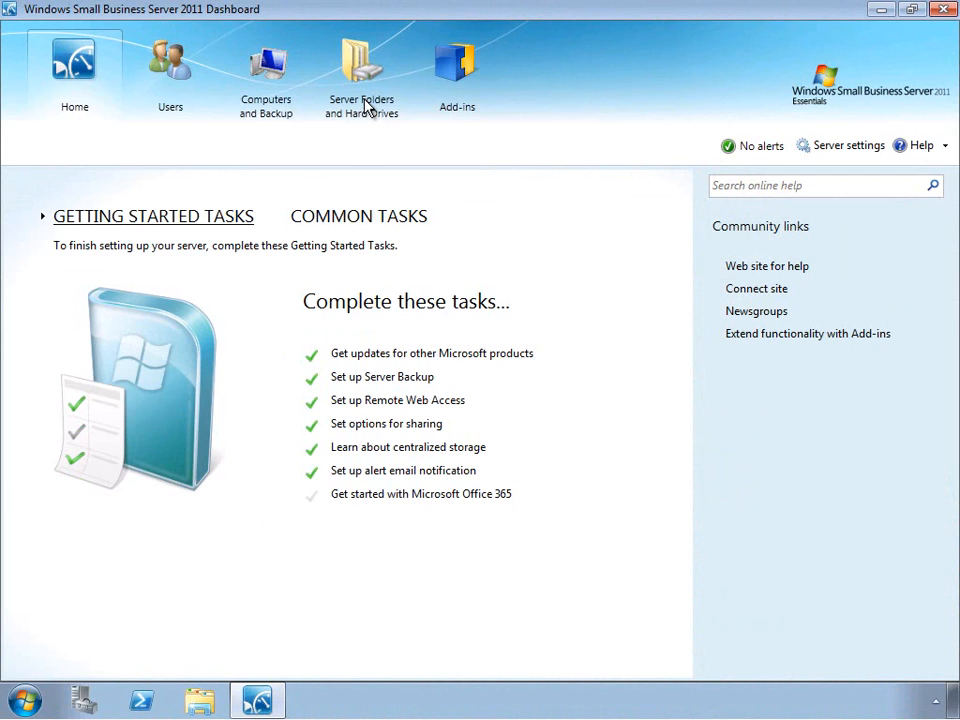
- Show the Server Folders list in the dashboard
{"action": "left_click", "coordinate": [361, 70]}
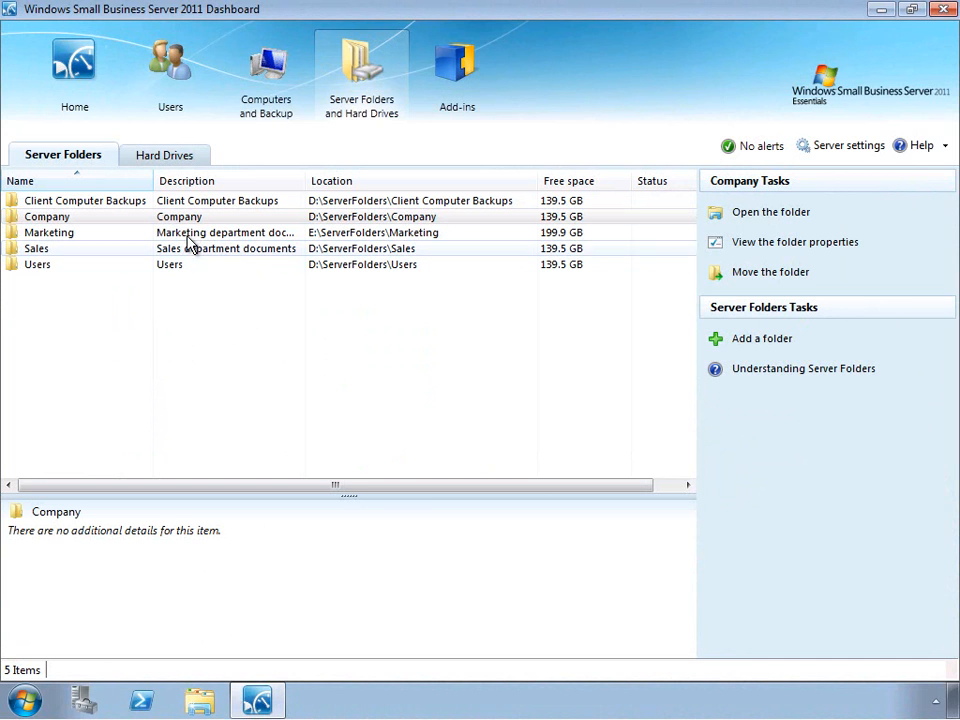
{"action": "left_click", "coordinate": [46, 216]}
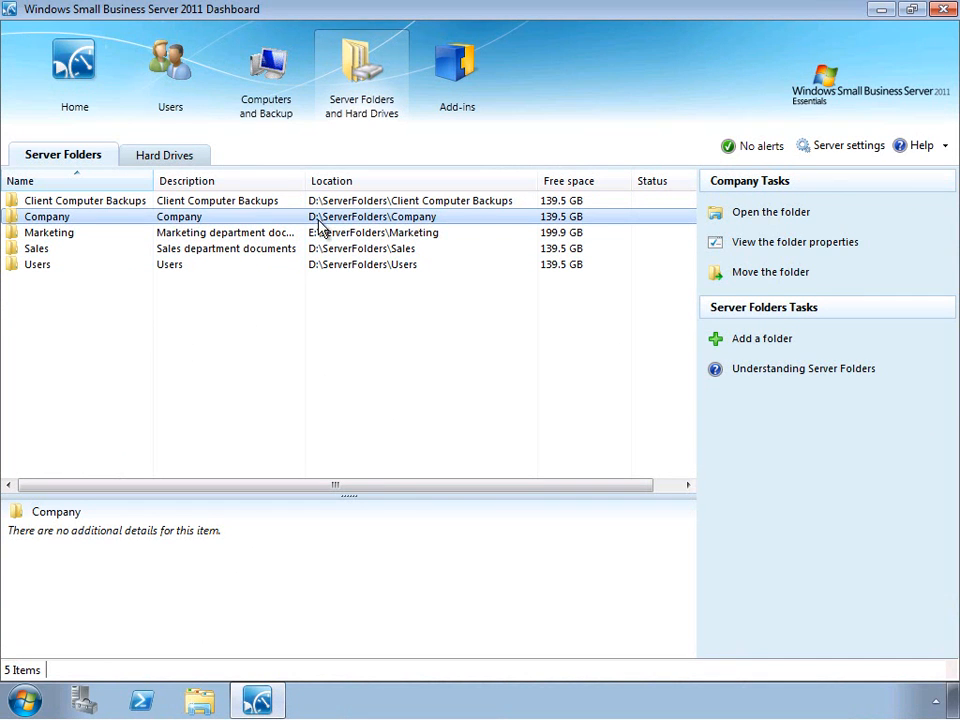
{"action": "mouse_move", "coordinate": [771, 212]}
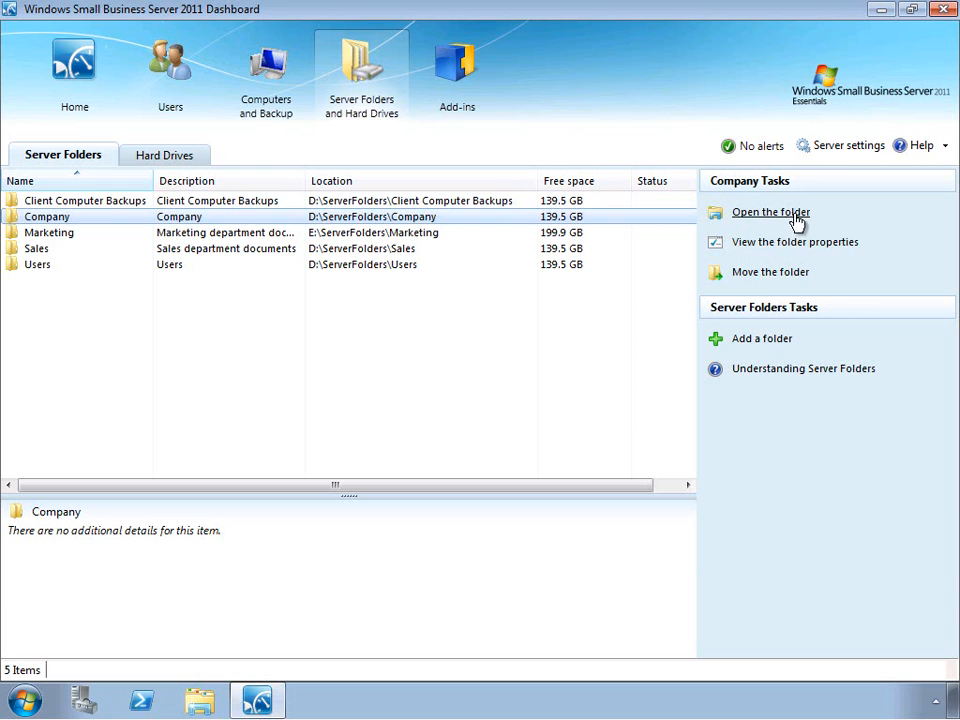
{"action": "mouse_move", "coordinate": [830, 222]}
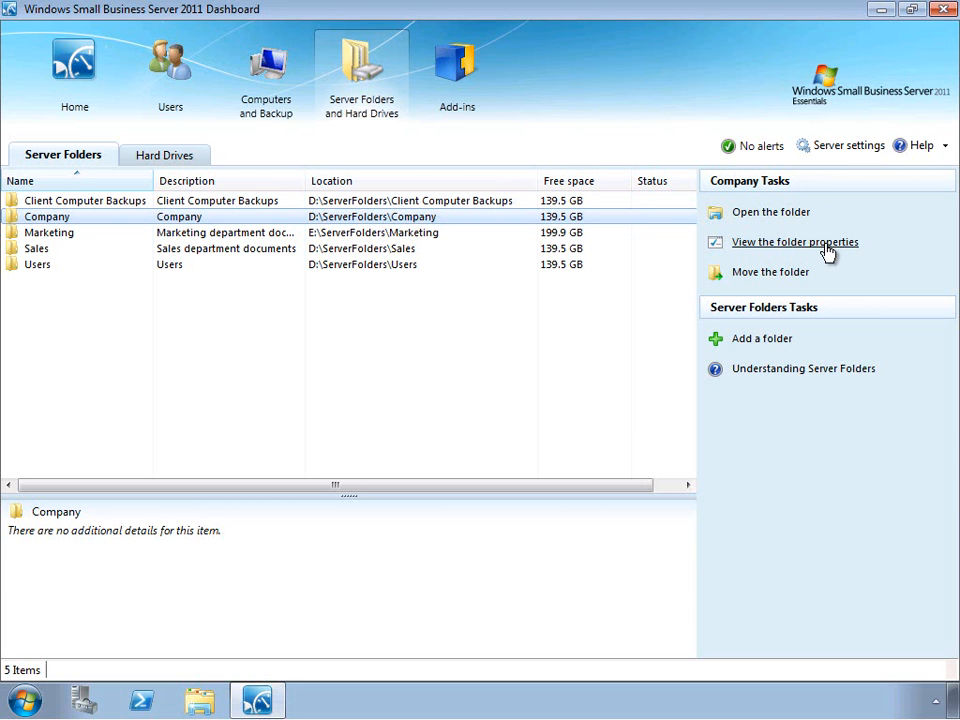
{"action": "mouse_move", "coordinate": [805, 278]}
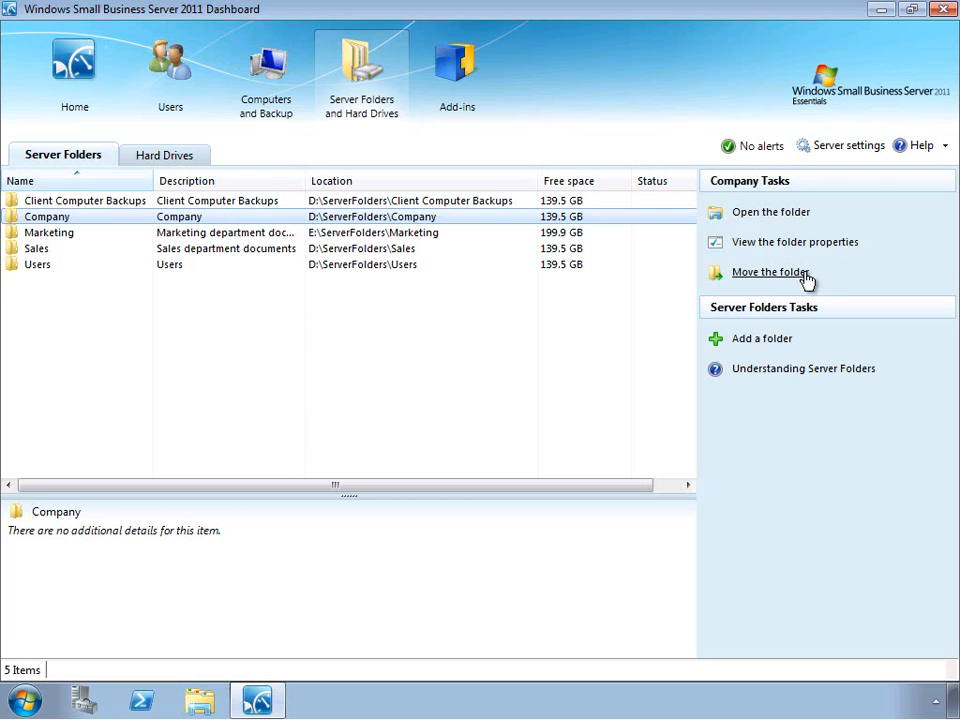
{"action": "mouse_move", "coordinate": [761, 338]}
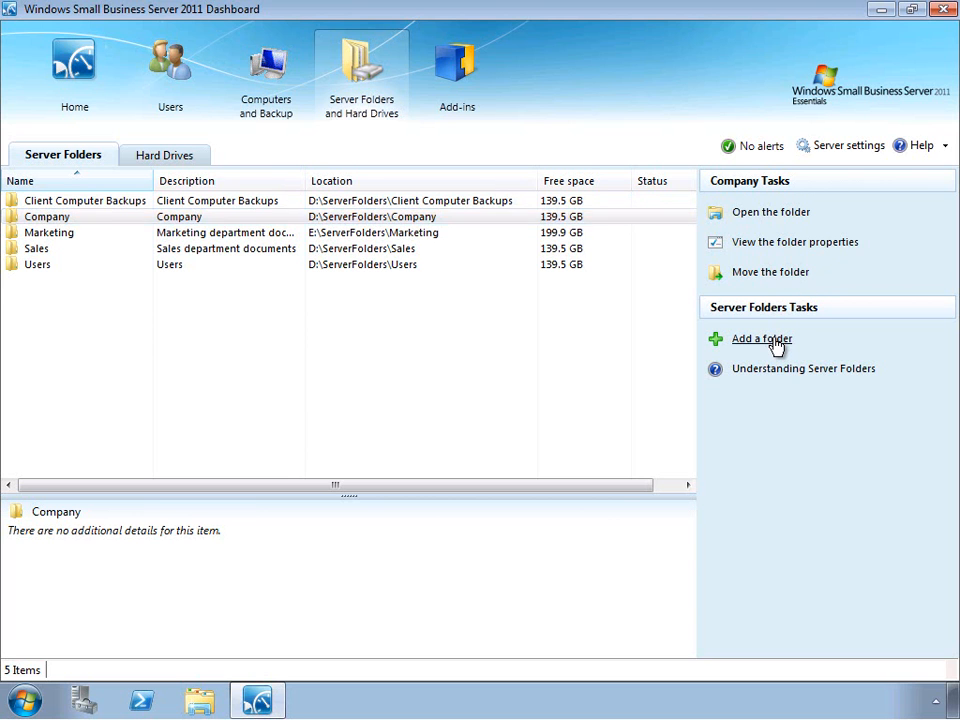
- Start a new folder named 'Accounting', described as 'Accounting department documents'
{"action": "left_click", "coordinate": [761, 338]}
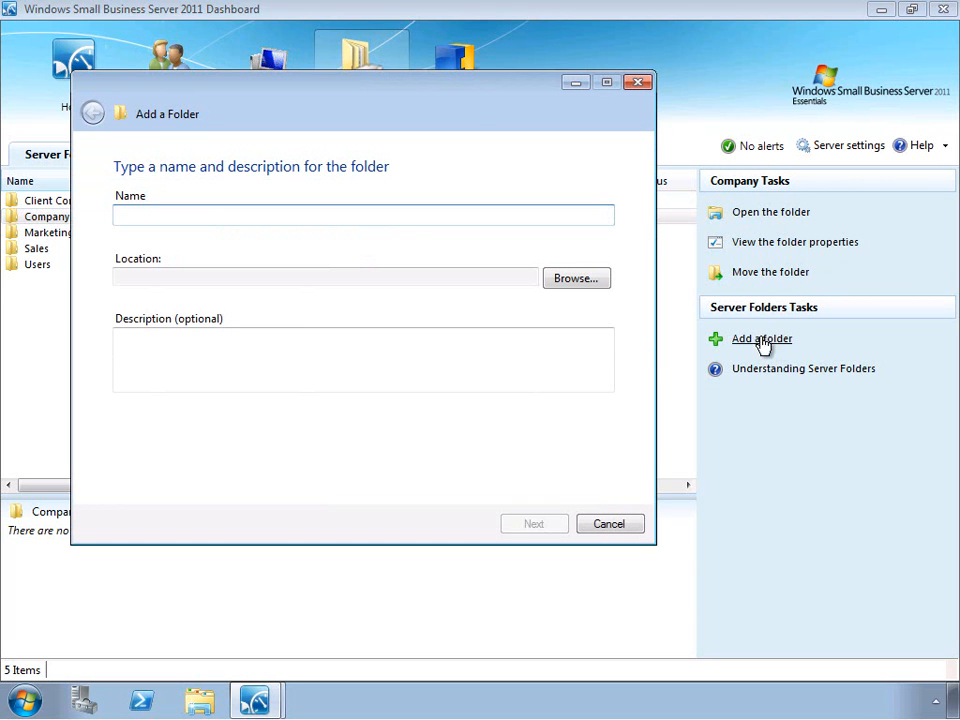
{"action": "mouse_move", "coordinate": [422, 260]}
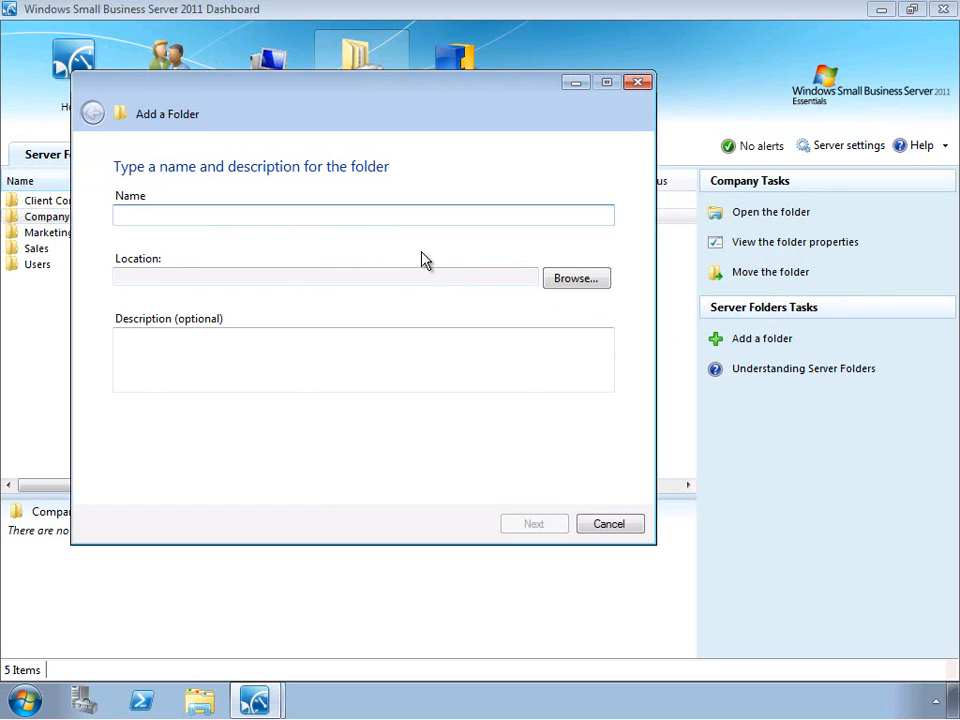
{"action": "left_click", "coordinate": [363, 215]}
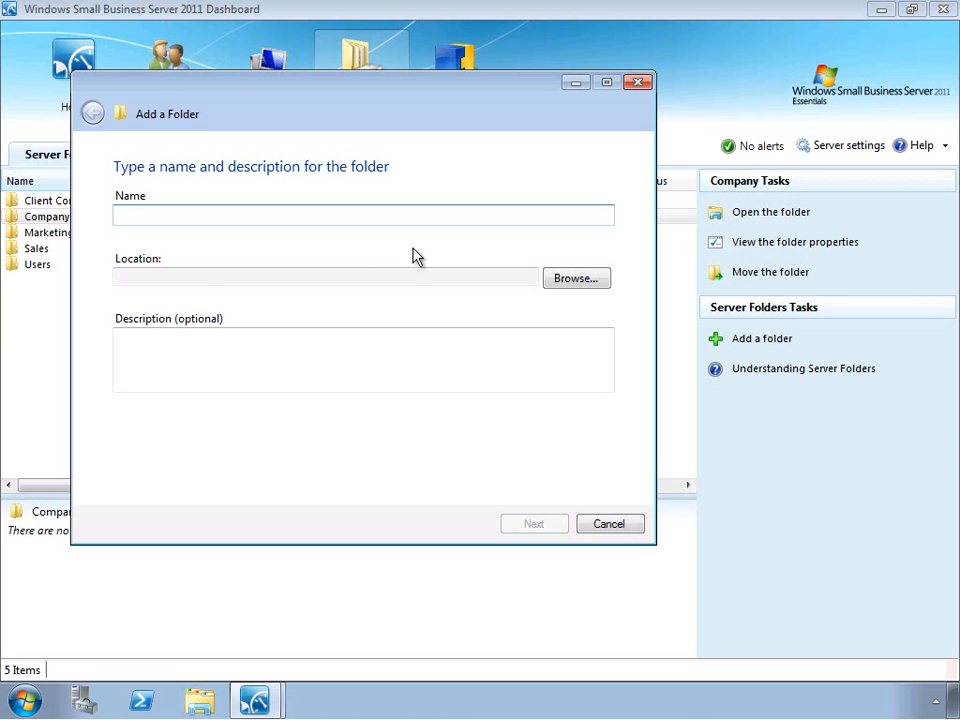
{"action": "type", "text": "Accounting"}
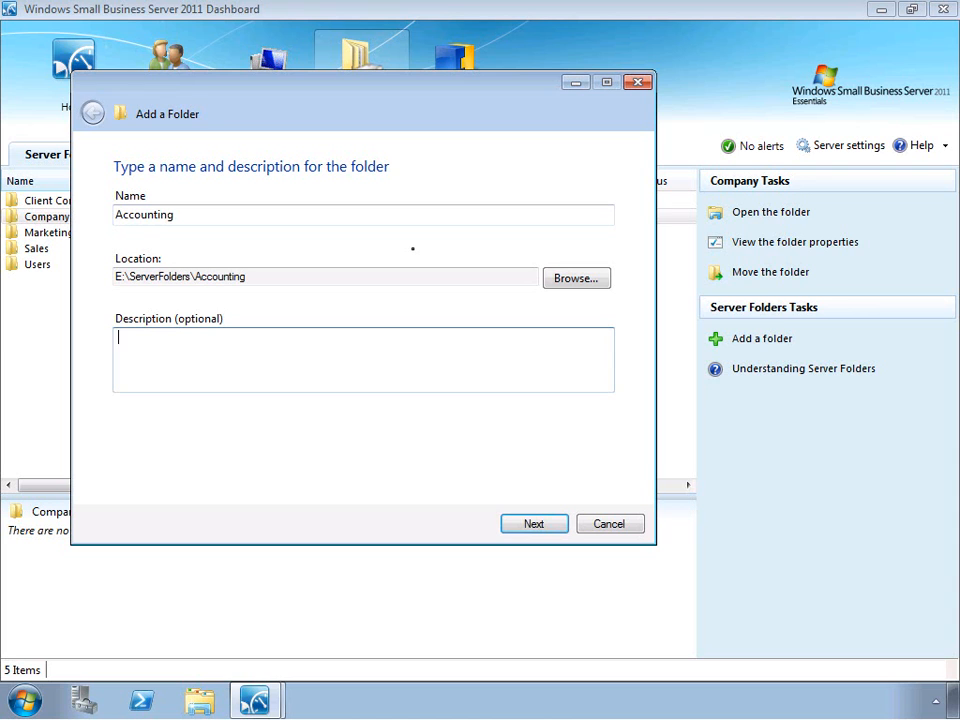
{"action": "type", "text": "Ac"}
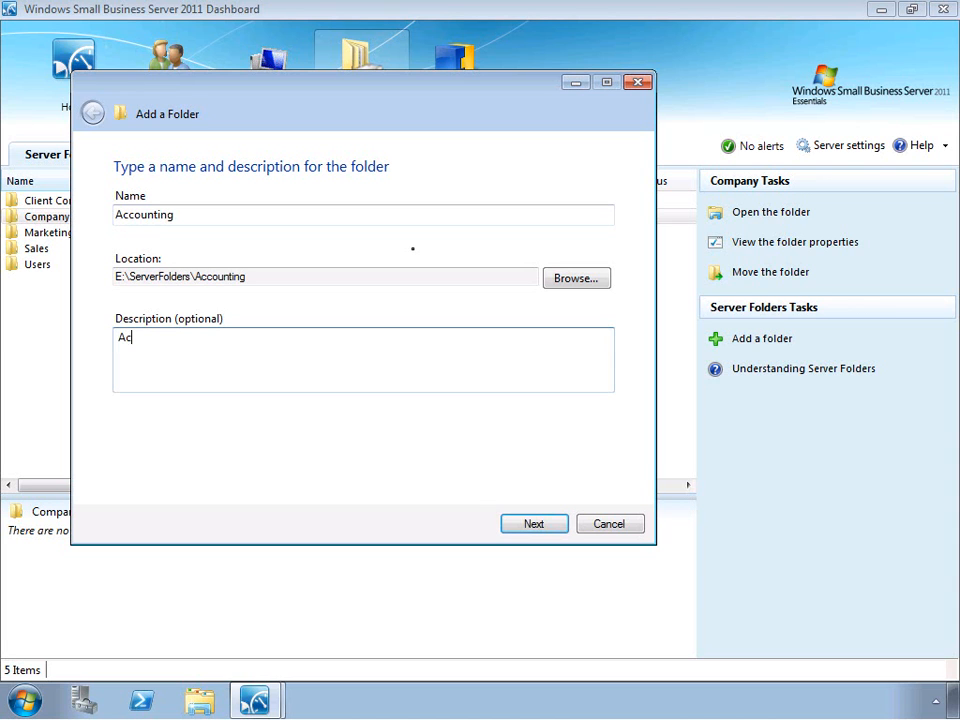
{"action": "type", "text": "counting"}
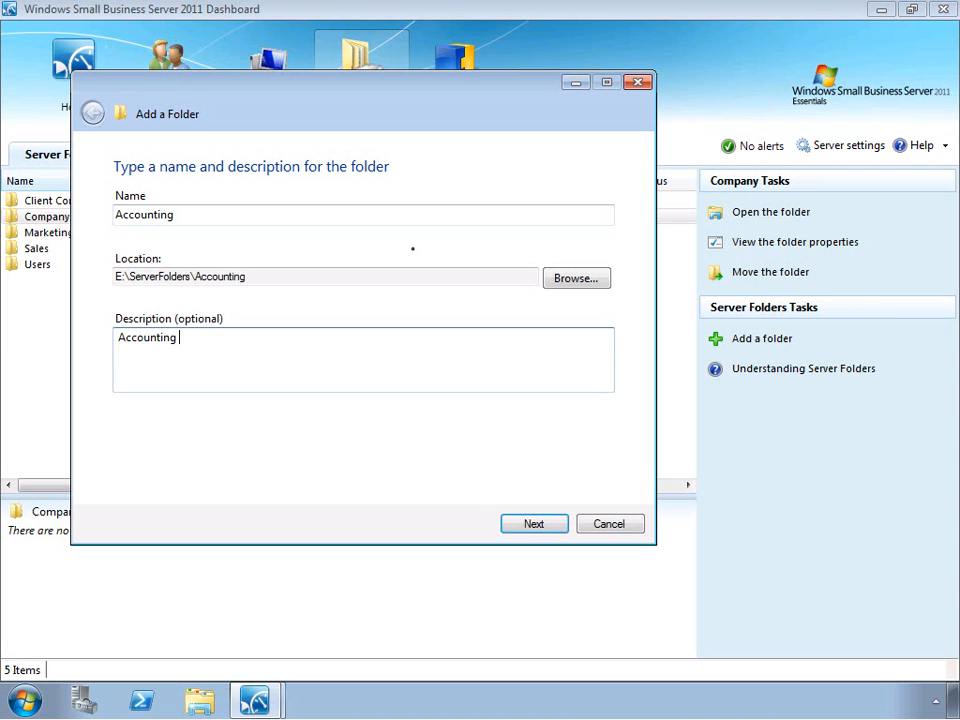
{"action": "type", "text": "department docu"}
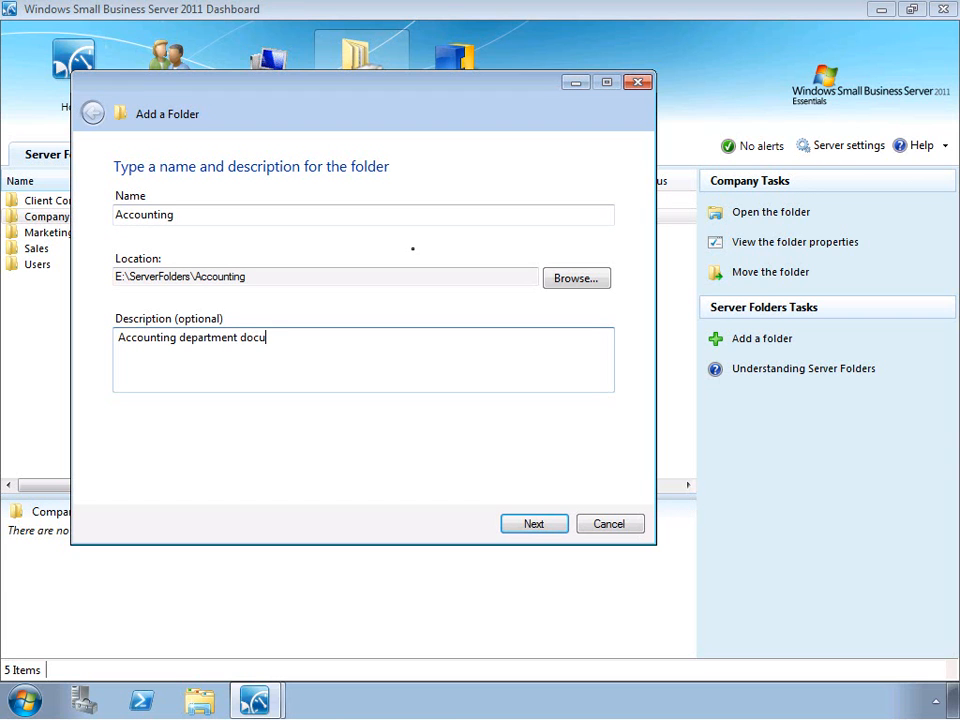
{"action": "type", "text": "ments"}
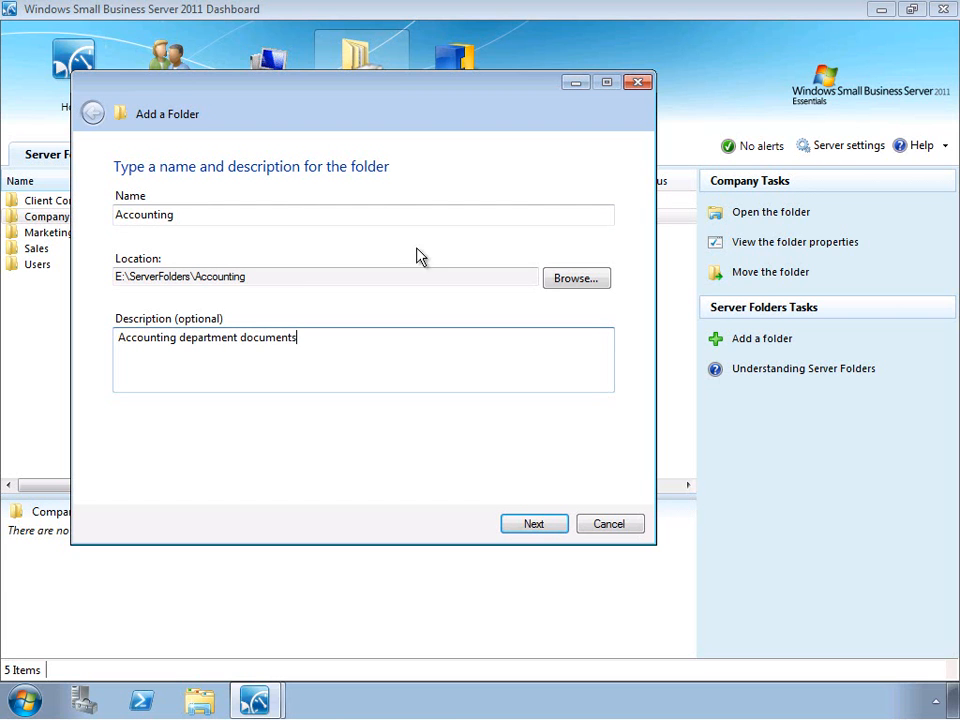
- Give the second user Read/Write, deny the third user, and create the folder
{"action": "left_click", "coordinate": [534, 523]}
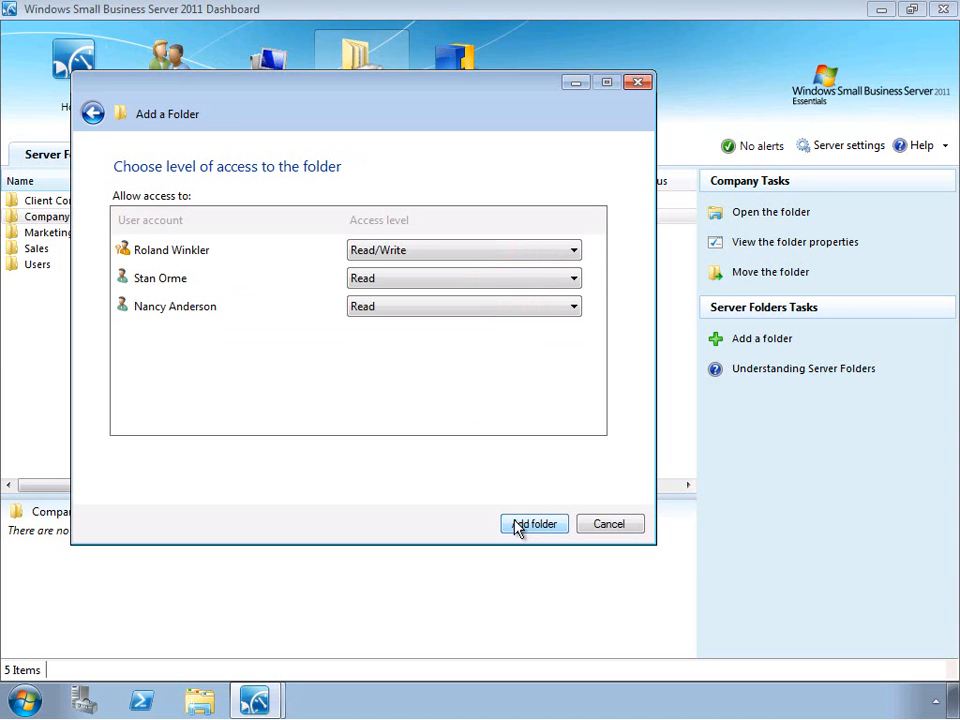
{"action": "mouse_move", "coordinate": [463, 306]}
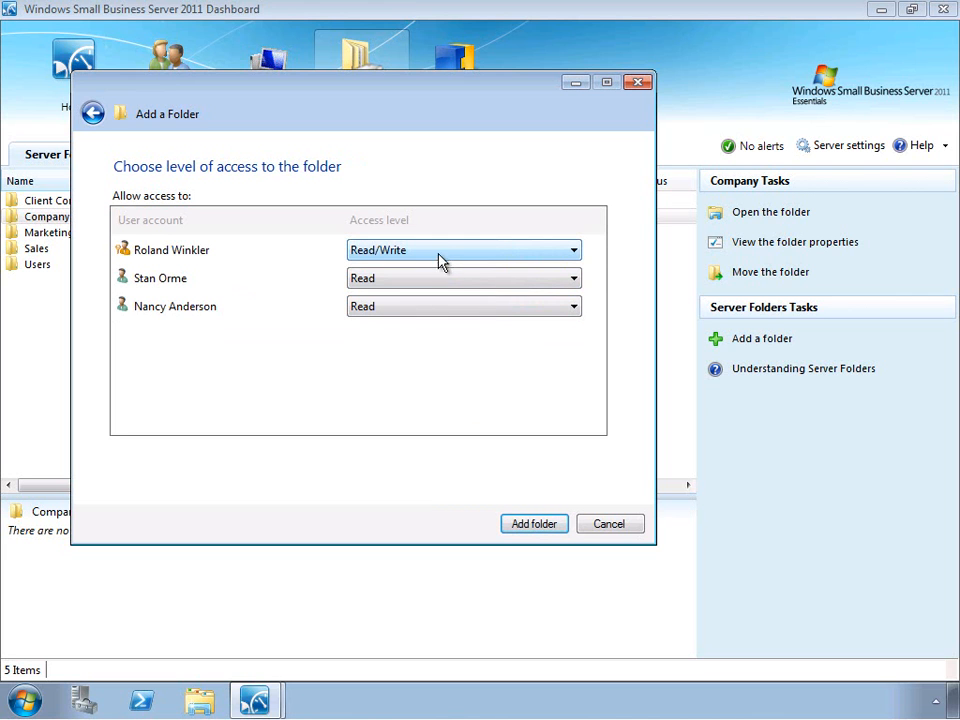
{"action": "left_click", "coordinate": [573, 278]}
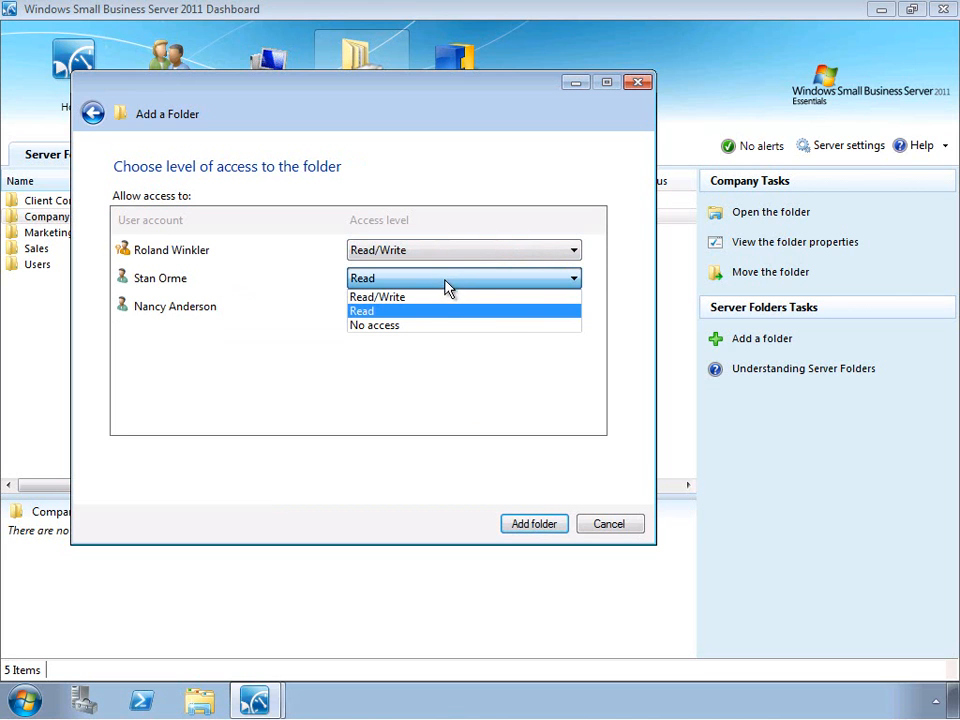
{"action": "left_click", "coordinate": [377, 296]}
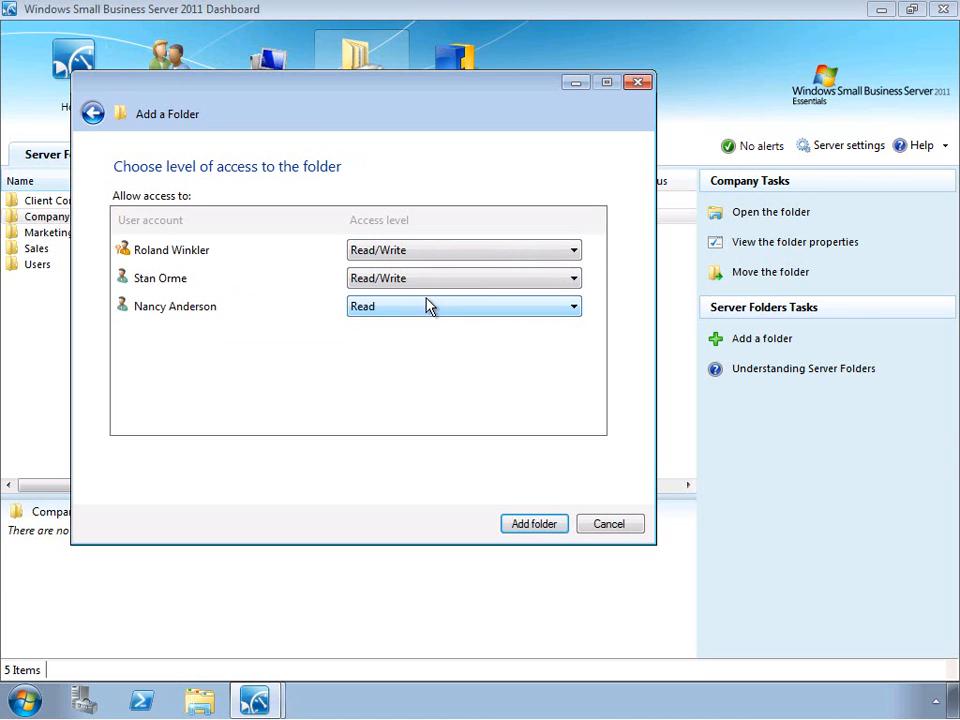
{"action": "left_click", "coordinate": [571, 306]}
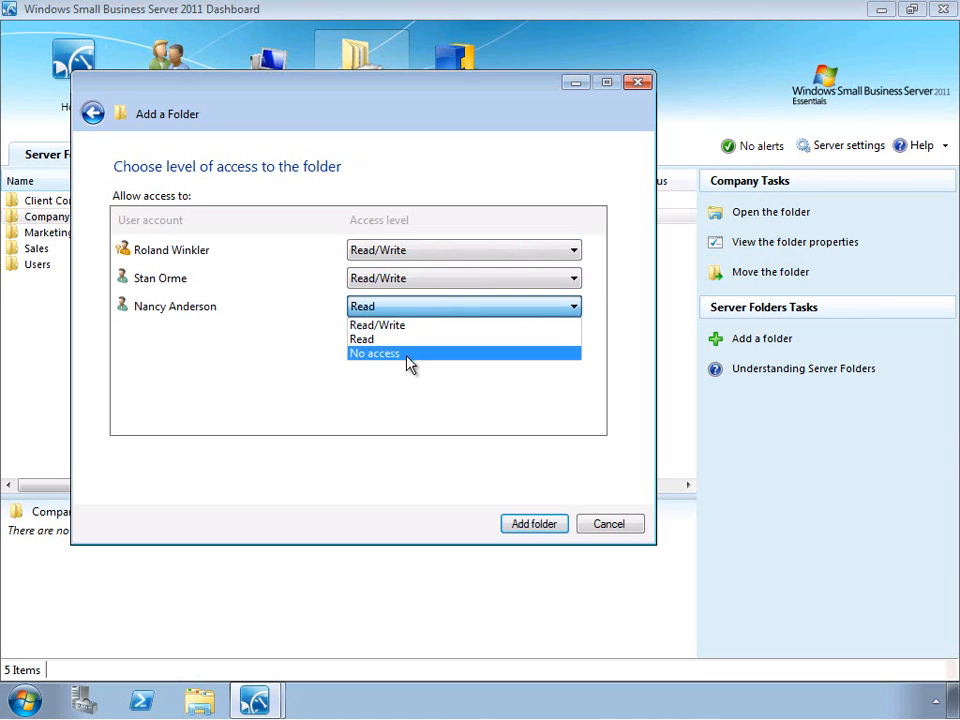
{"action": "left_click", "coordinate": [374, 353]}
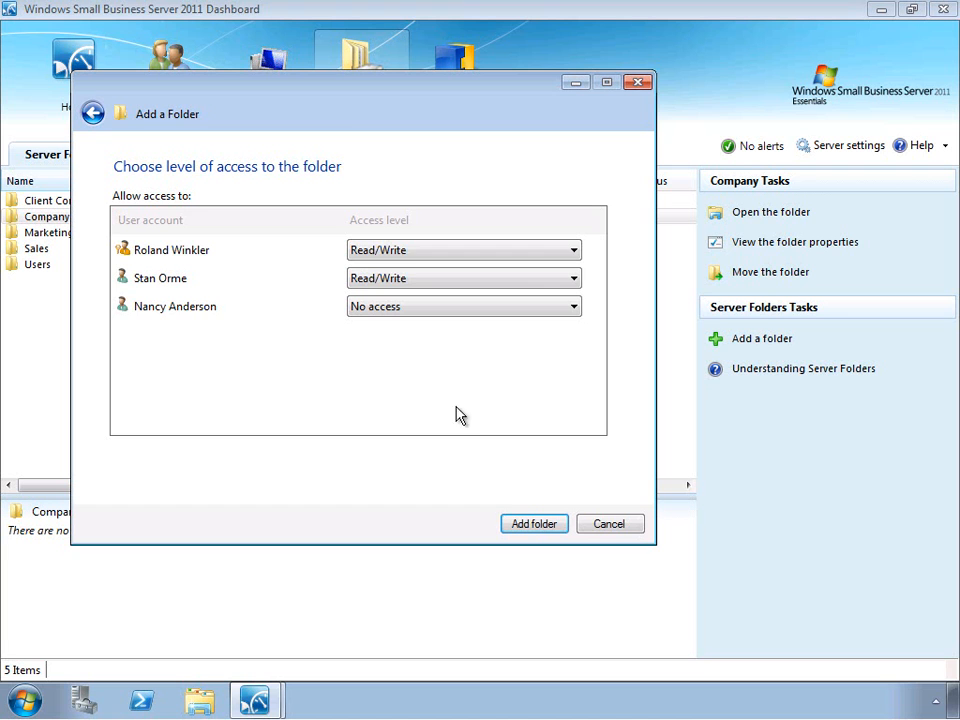
{"action": "left_click", "coordinate": [534, 523]}
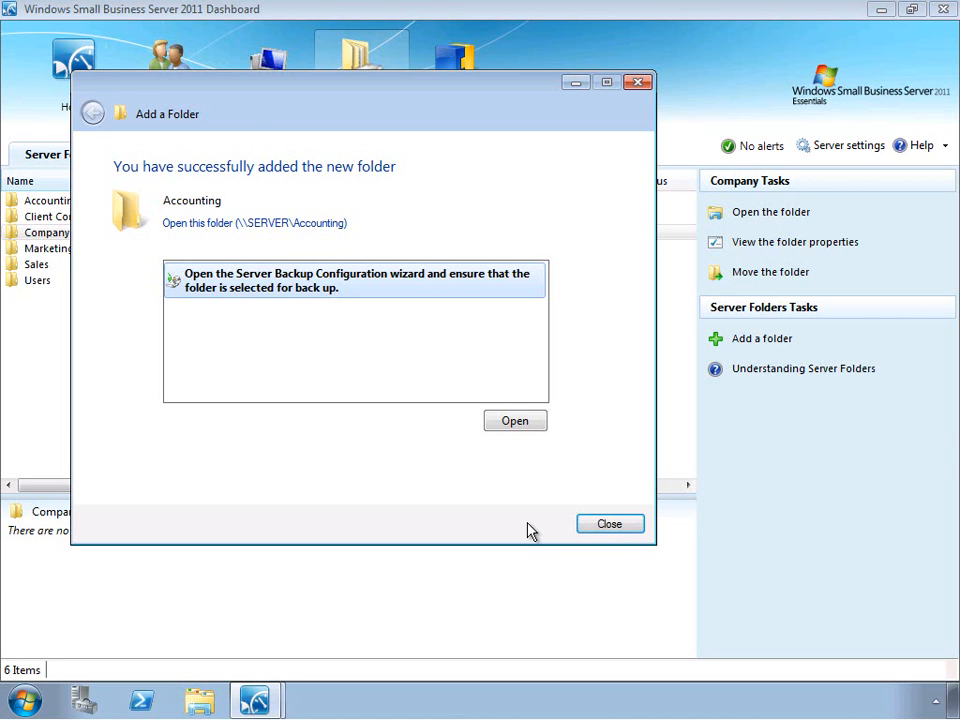
{"action": "mouse_move", "coordinate": [538, 528]}
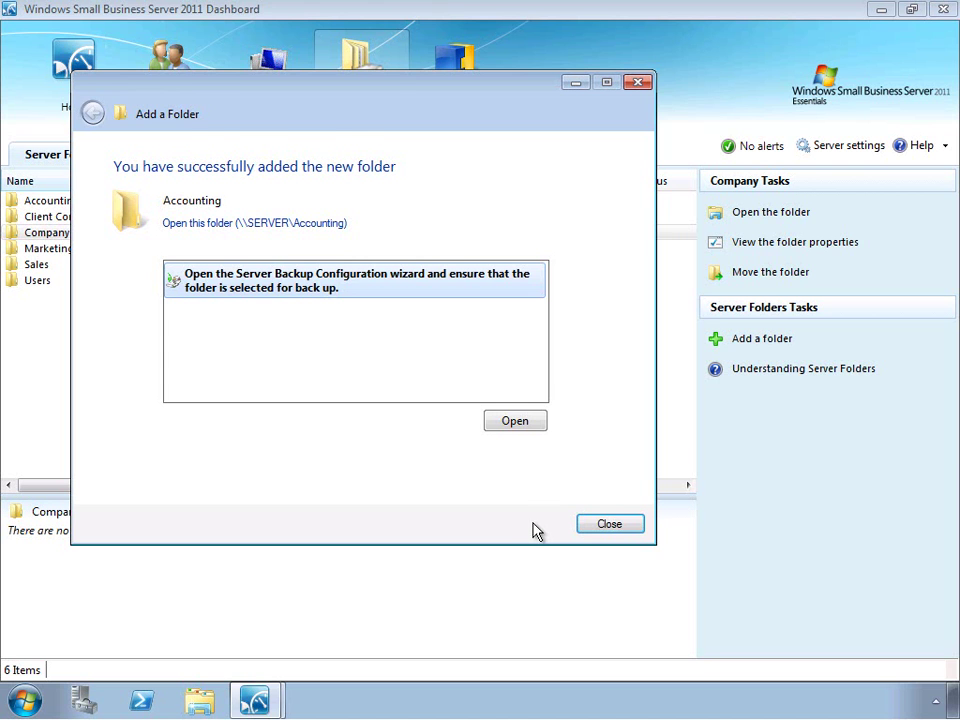
- Close the Add a Folder wizard after the success page
{"action": "left_click", "coordinate": [609, 523]}
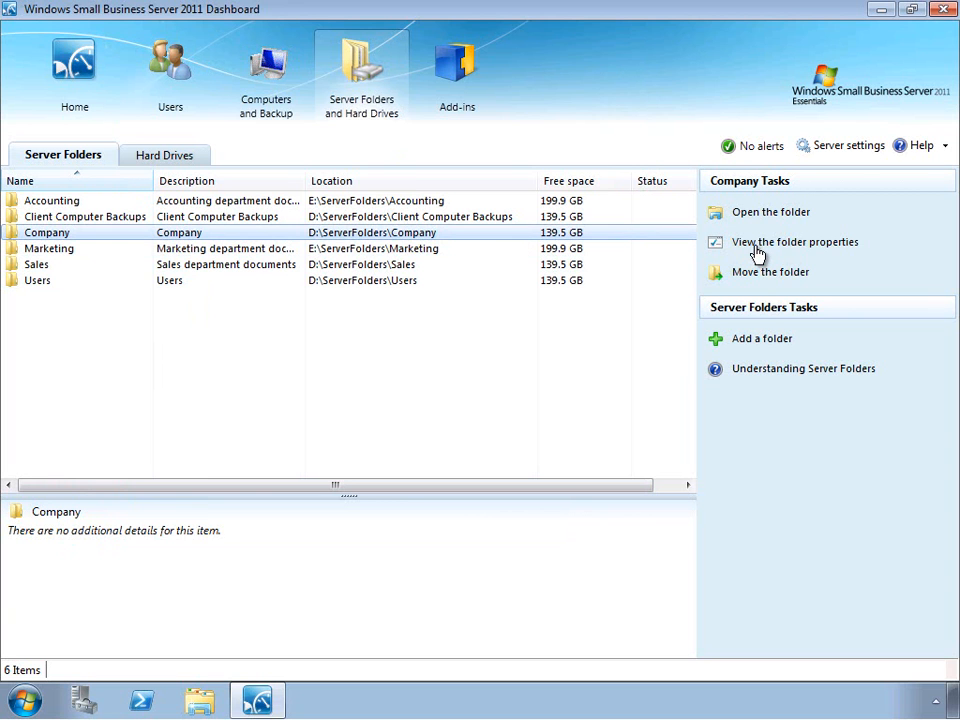
- Review the Company folder's sharing permissions, then show the Users list
{"action": "left_click", "coordinate": [794, 242]}
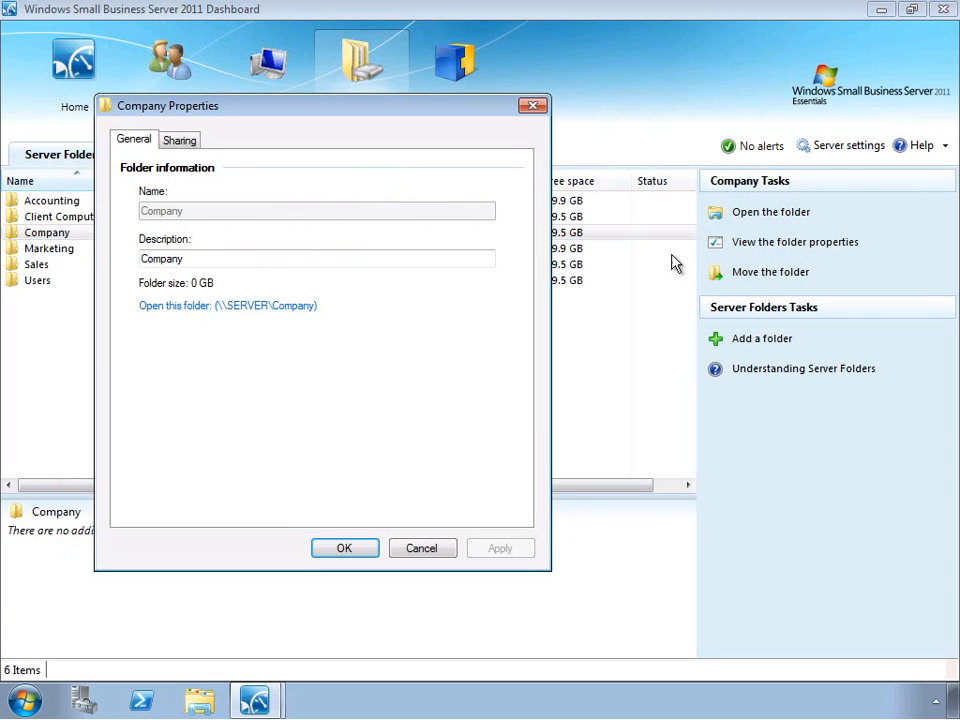
{"action": "mouse_move", "coordinate": [330, 218]}
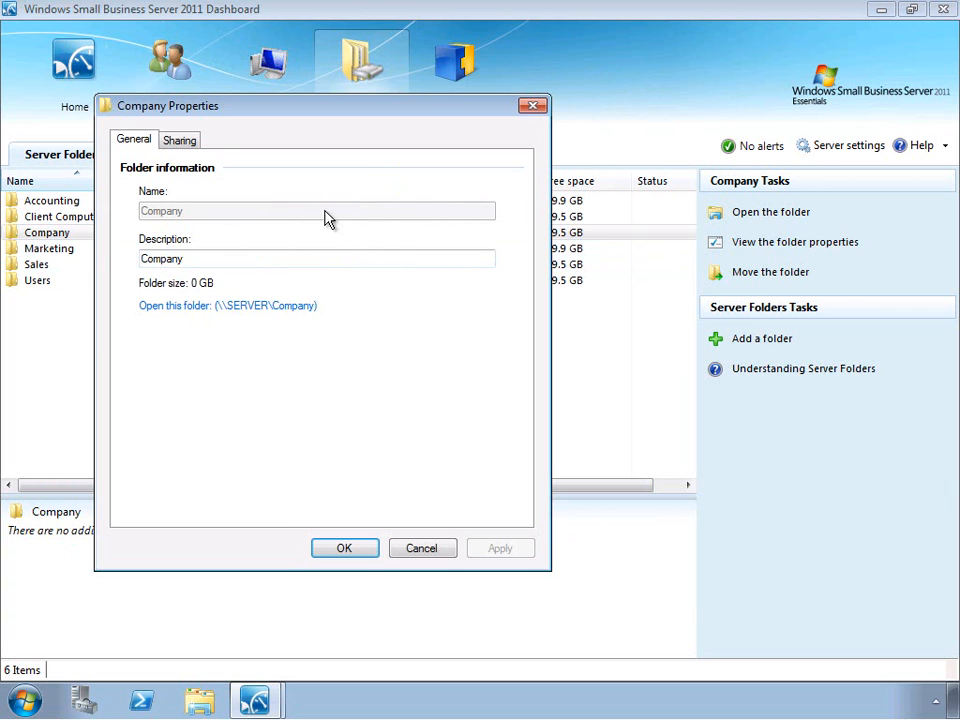
{"action": "left_click", "coordinate": [179, 139]}
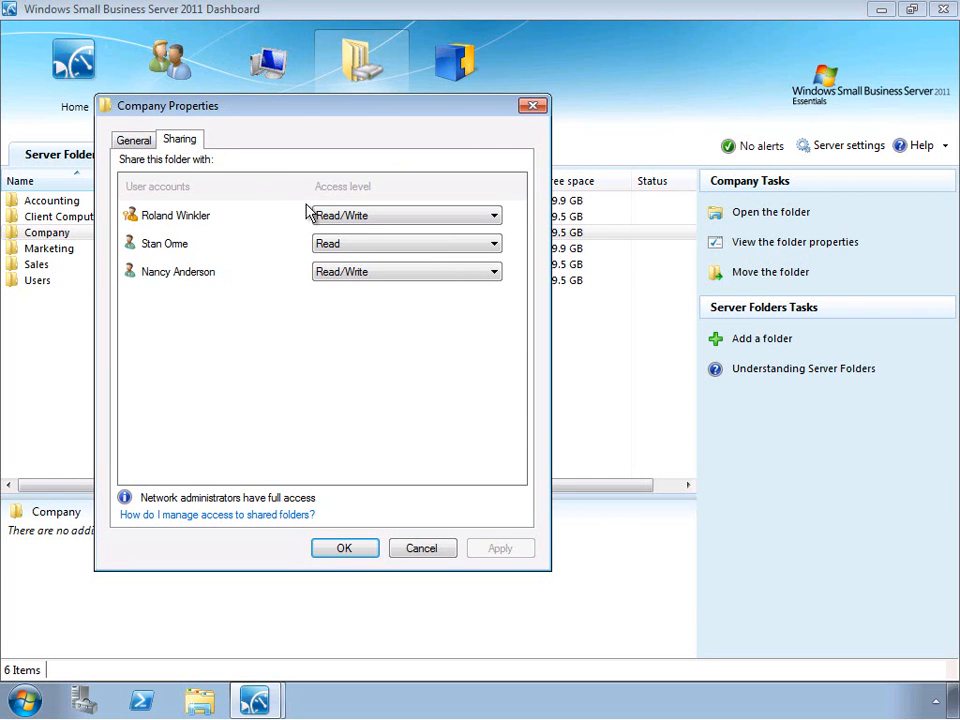
{"action": "mouse_move", "coordinate": [449, 273]}
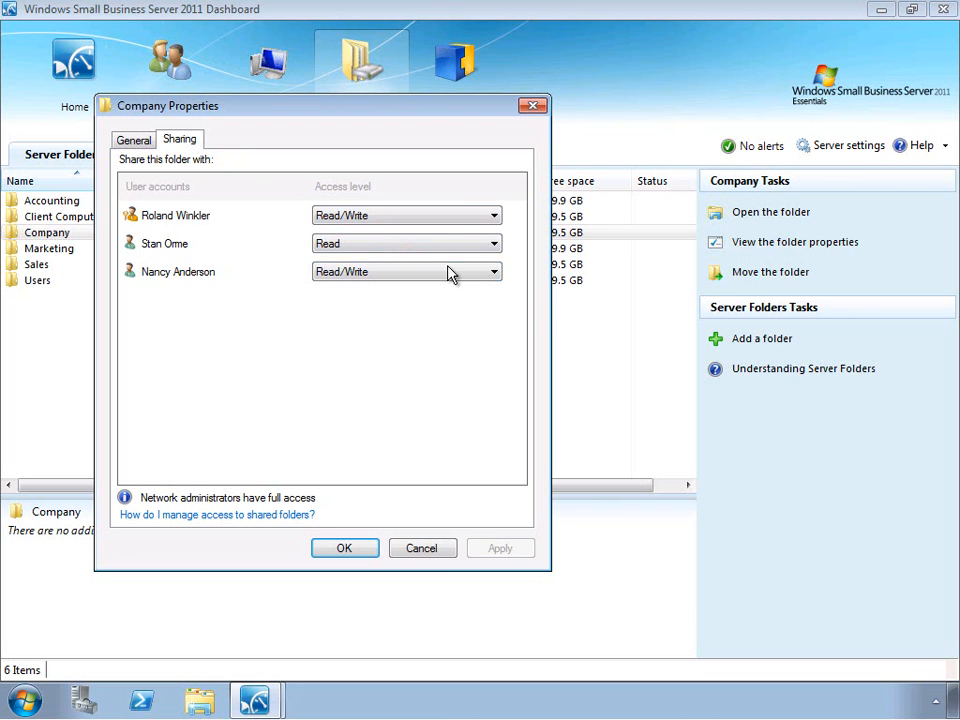
{"action": "mouse_move", "coordinate": [488, 294]}
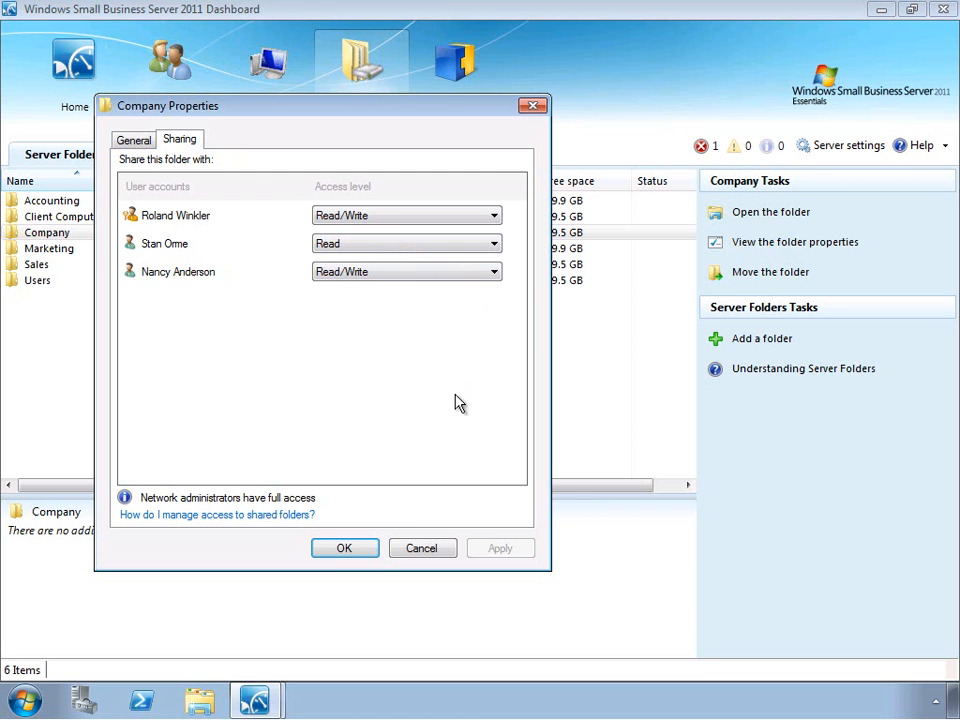
{"action": "left_click", "coordinate": [344, 548]}
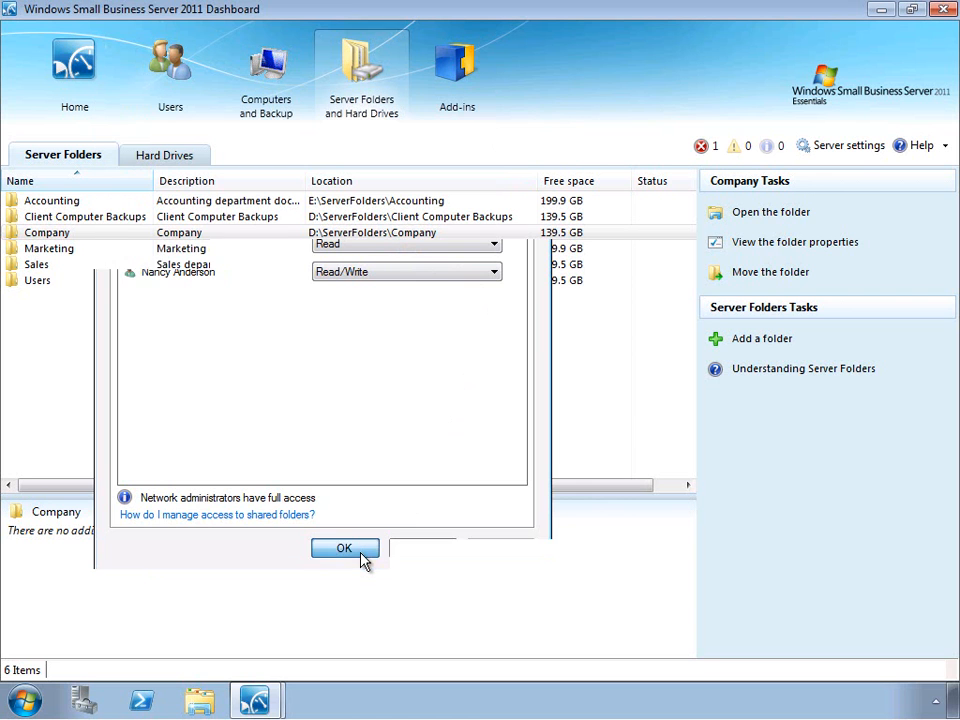
{"action": "left_click", "coordinate": [344, 548]}
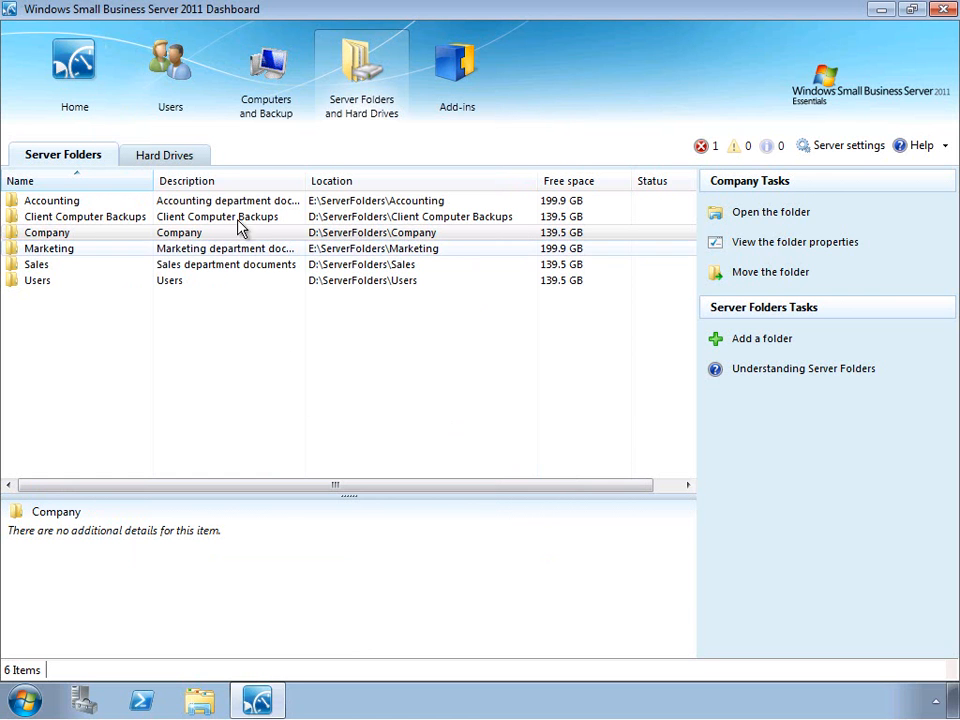
{"action": "left_click", "coordinate": [170, 70]}
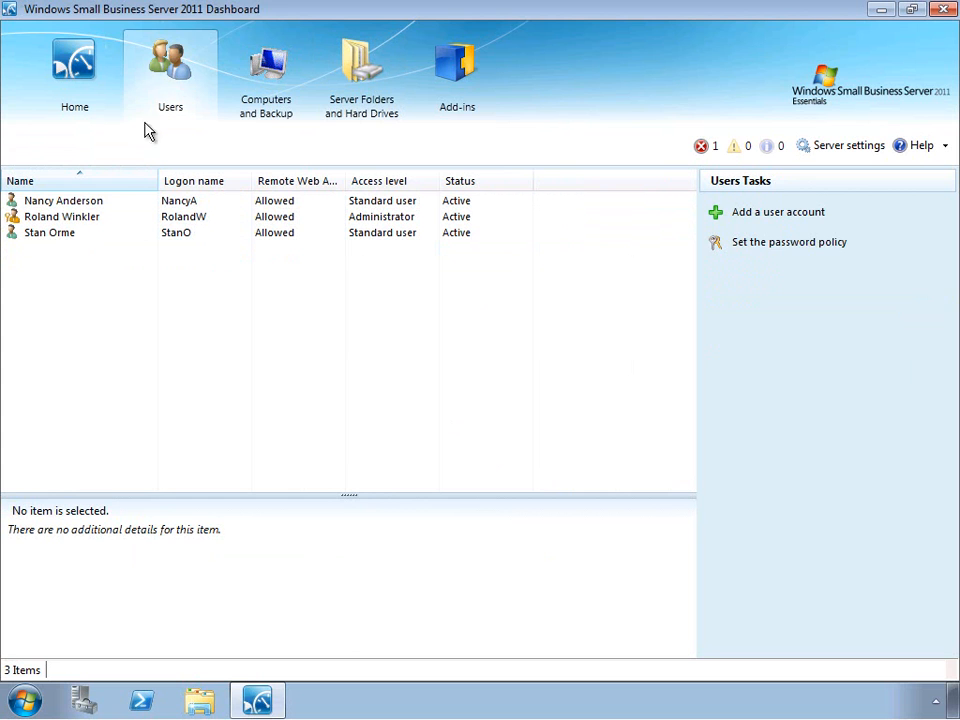
{"action": "left_click", "coordinate": [63, 200]}
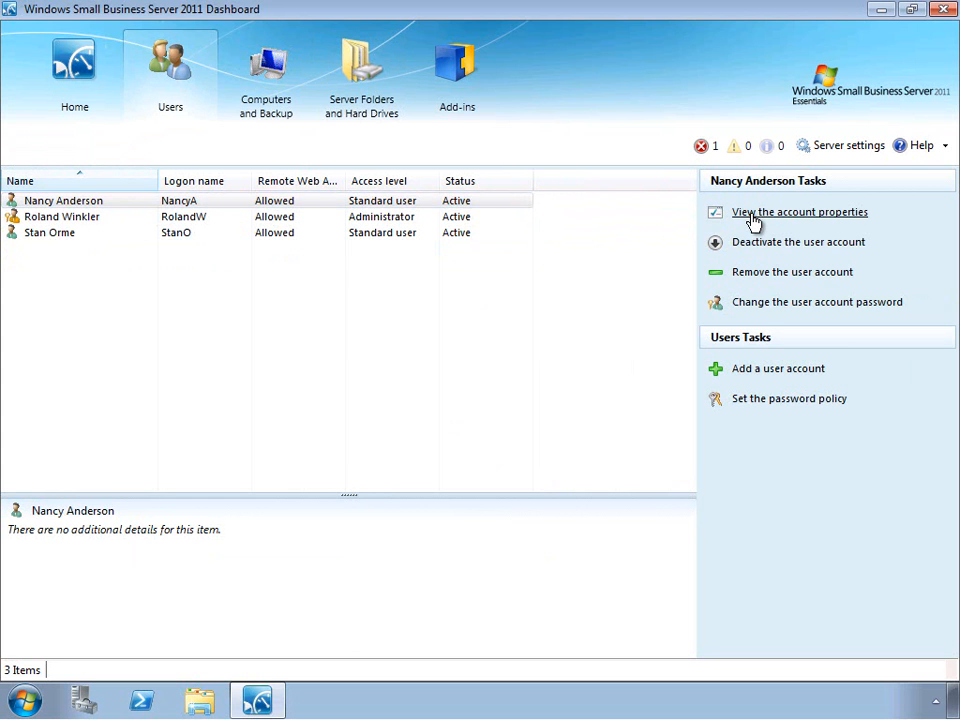
{"action": "left_click", "coordinate": [799, 212]}
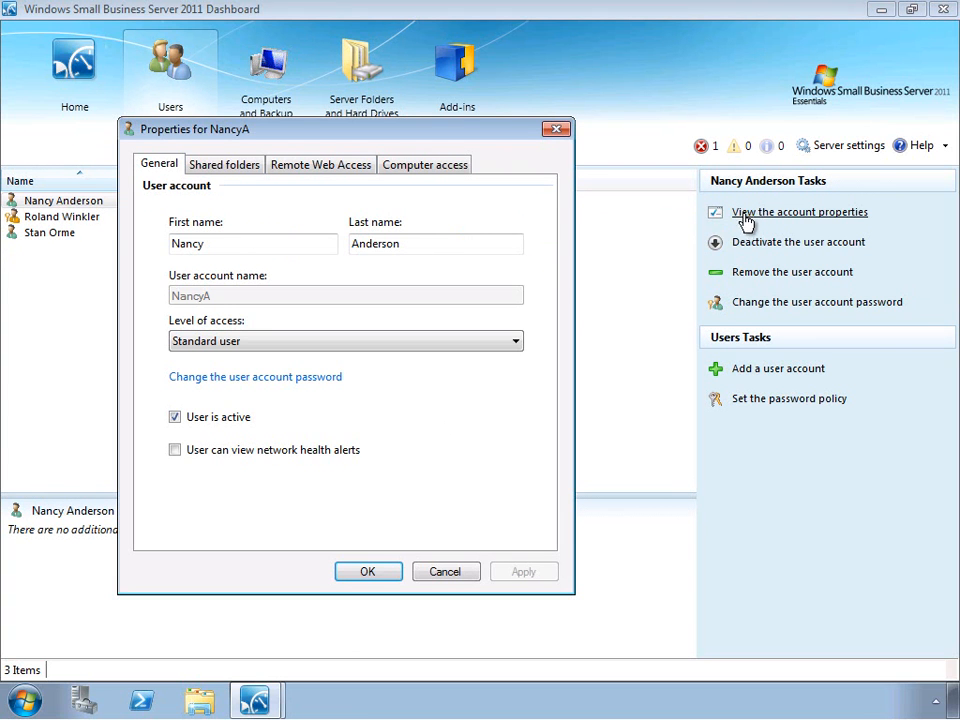
{"action": "left_click", "coordinate": [224, 164]}
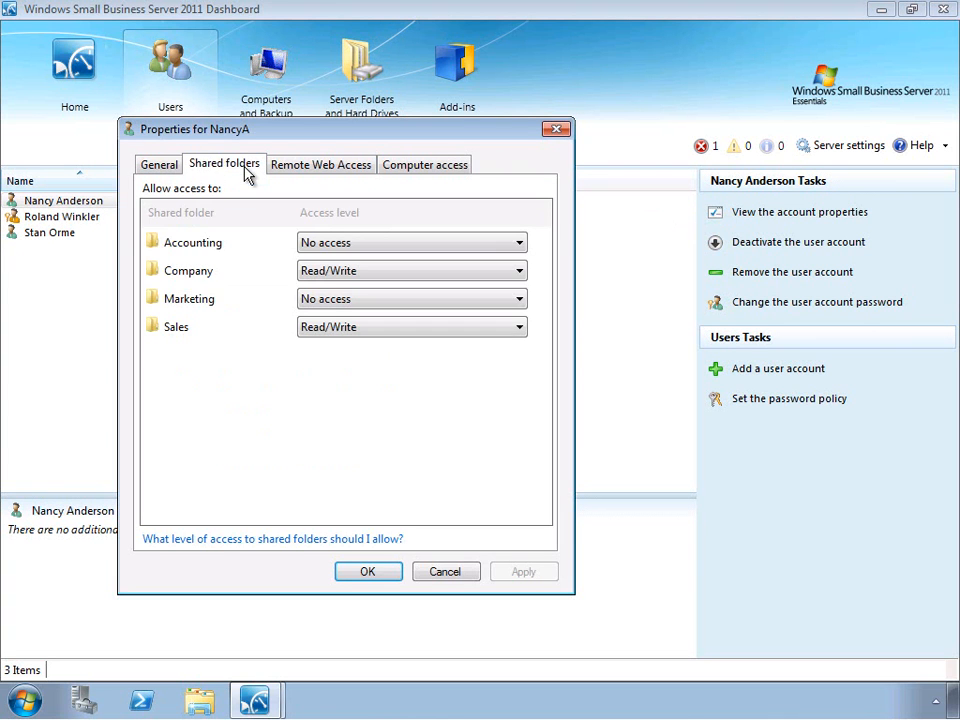
{"action": "mouse_move", "coordinate": [201, 280]}
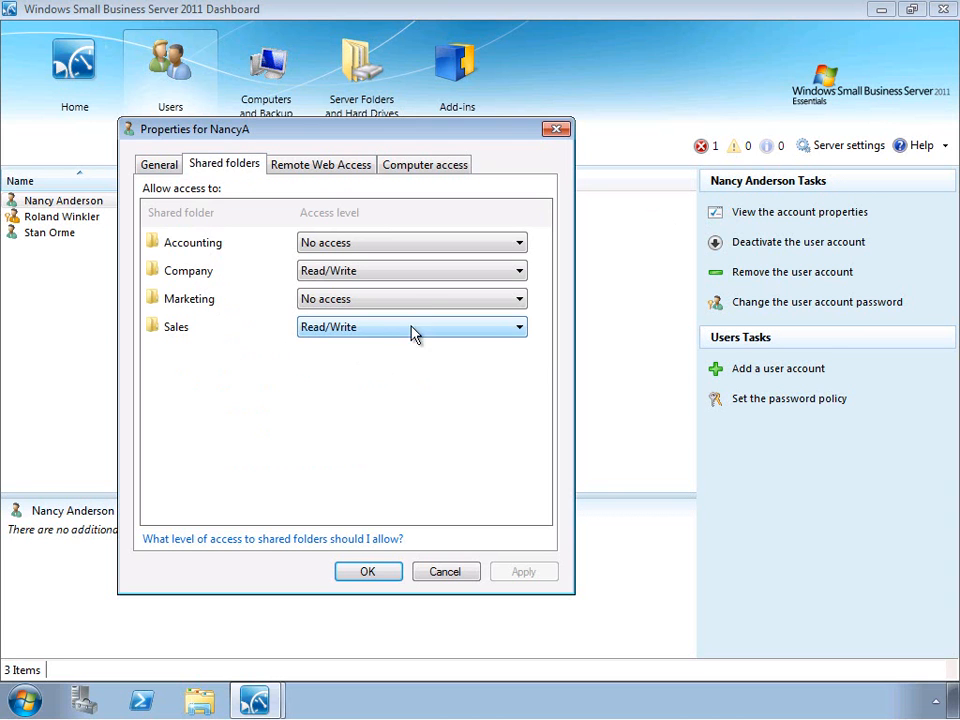
{"action": "left_click", "coordinate": [517, 298]}
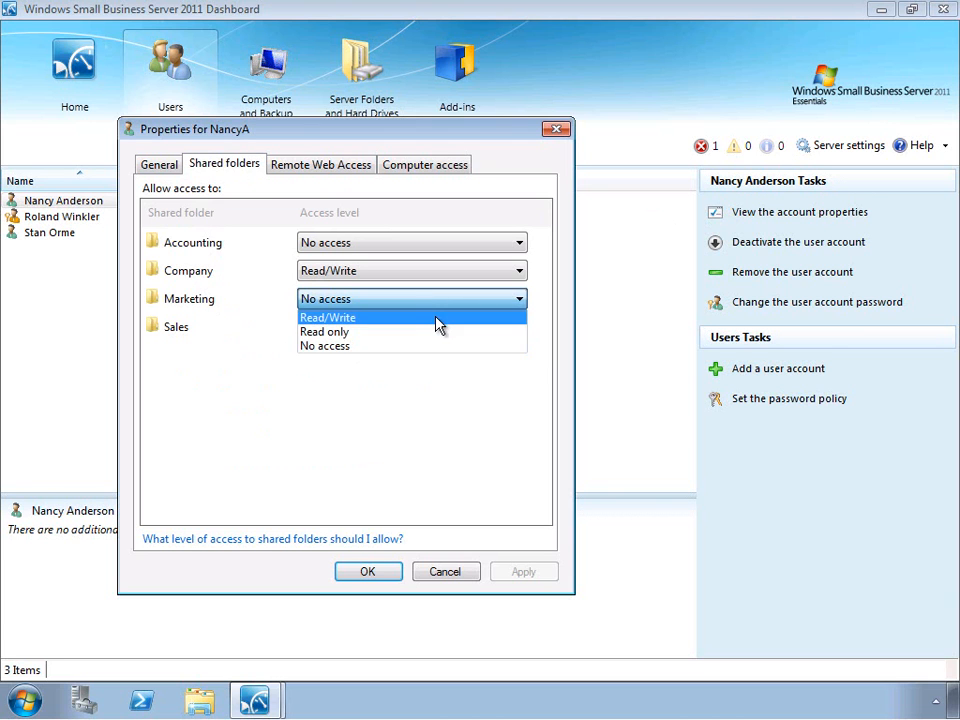
{"action": "left_click", "coordinate": [327, 317]}
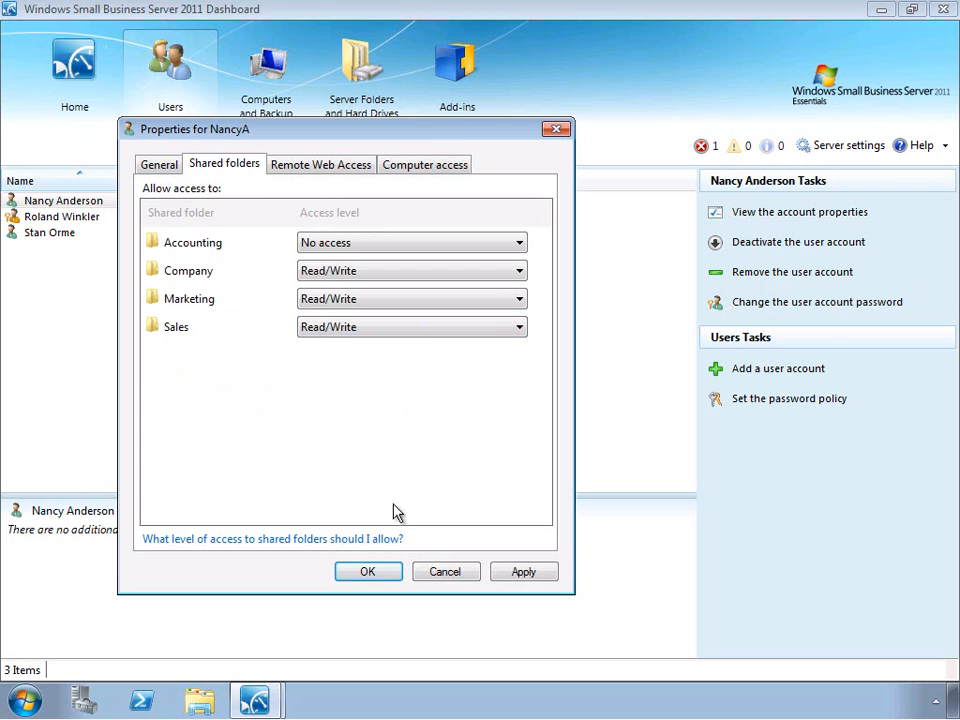
{"action": "left_click", "coordinate": [367, 571]}
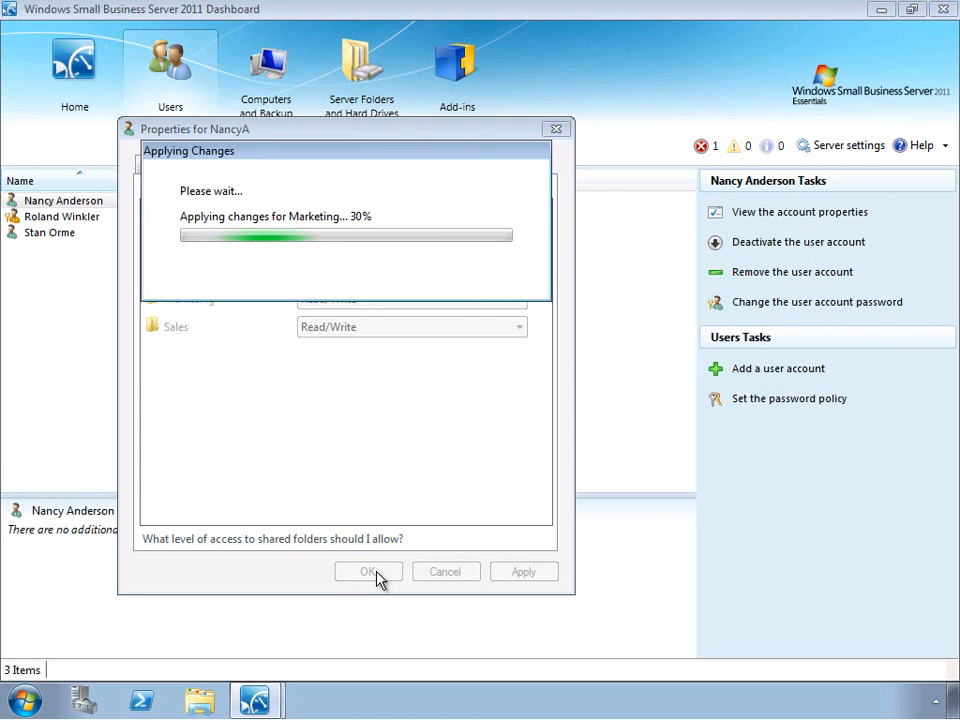
{"action": "left_click", "coordinate": [368, 571]}
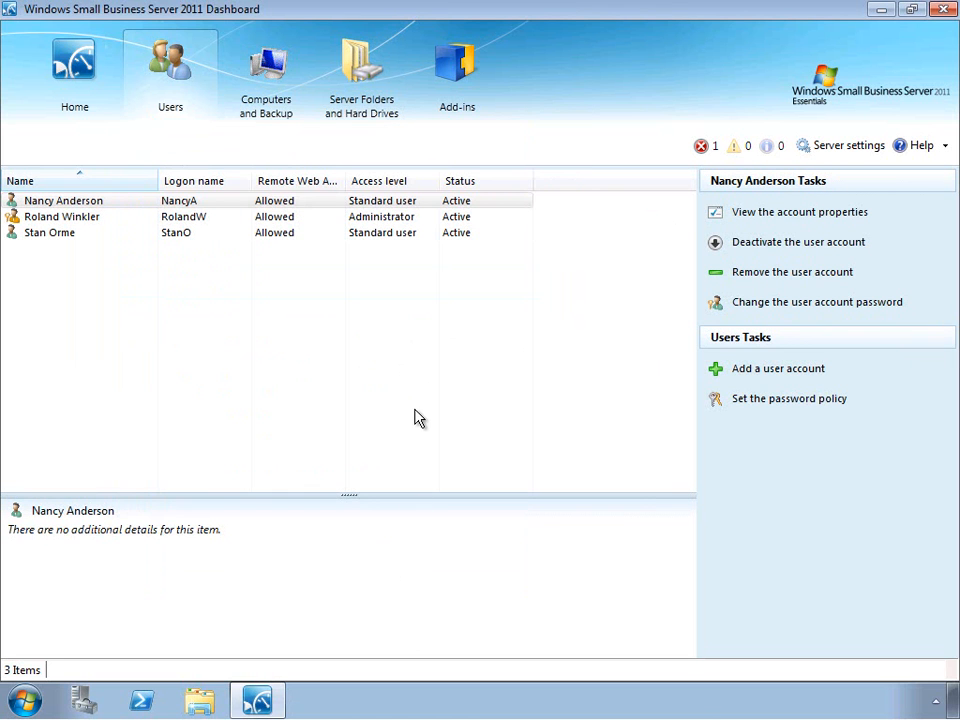